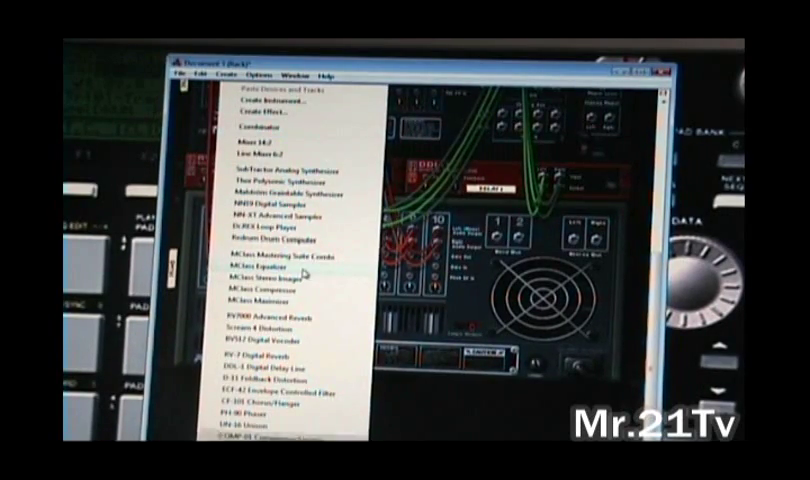
# - Insert an MClass Equalizer from the Create menu below the Redrum in the rack
pyautogui.click(264, 276)
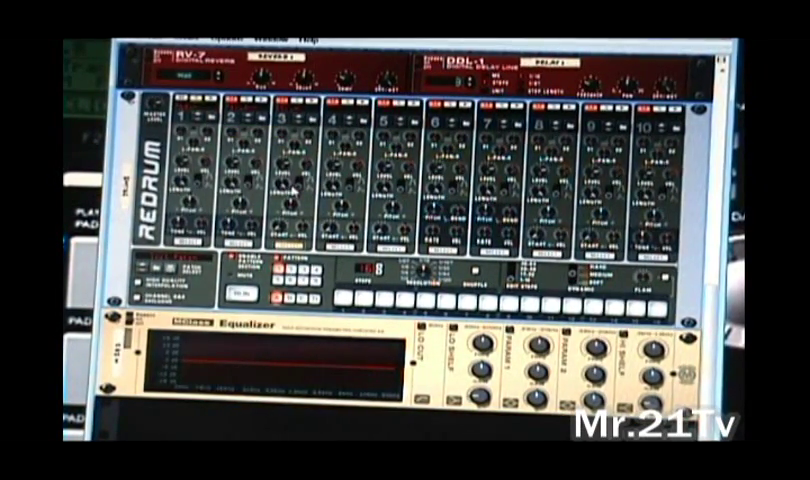
pyautogui.click(240, 296)
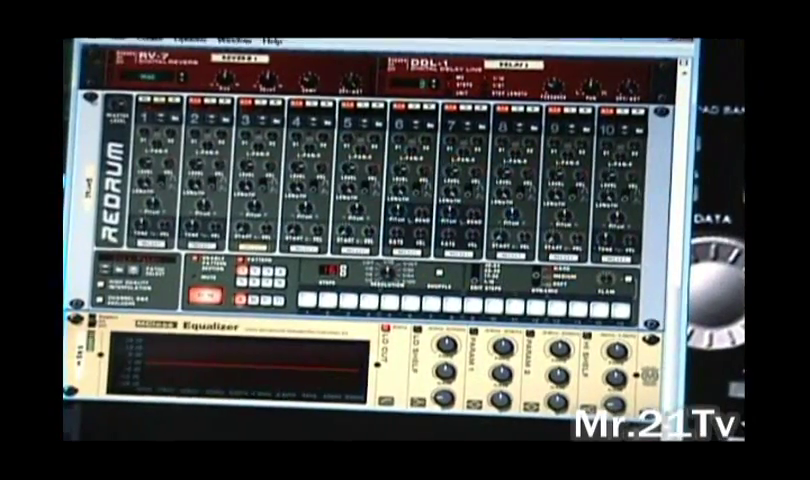
pyautogui.scroll(-3)
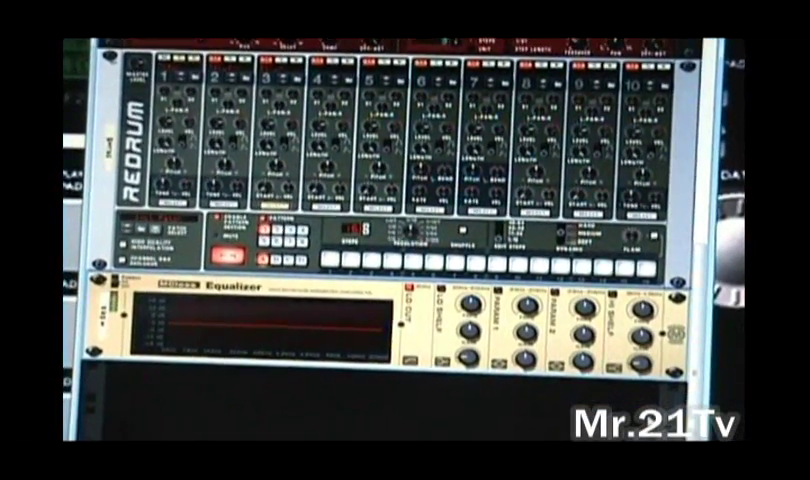